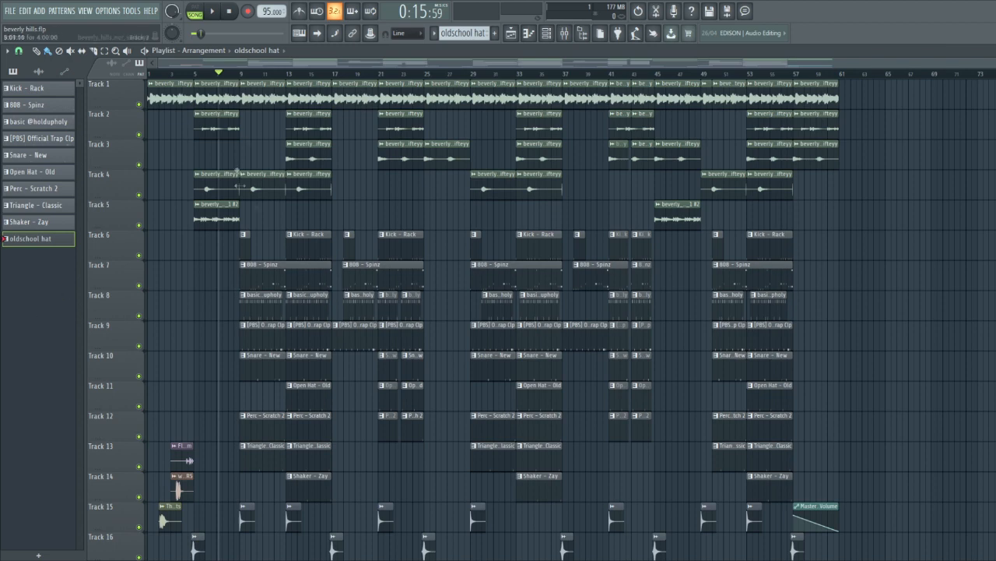
Step: Move the playback position forward while the Mixer shows the Master track's effect slots
{"action": "left_click_drag", "start_coordinate": [164, 121], "coordinate": [226, 261]}
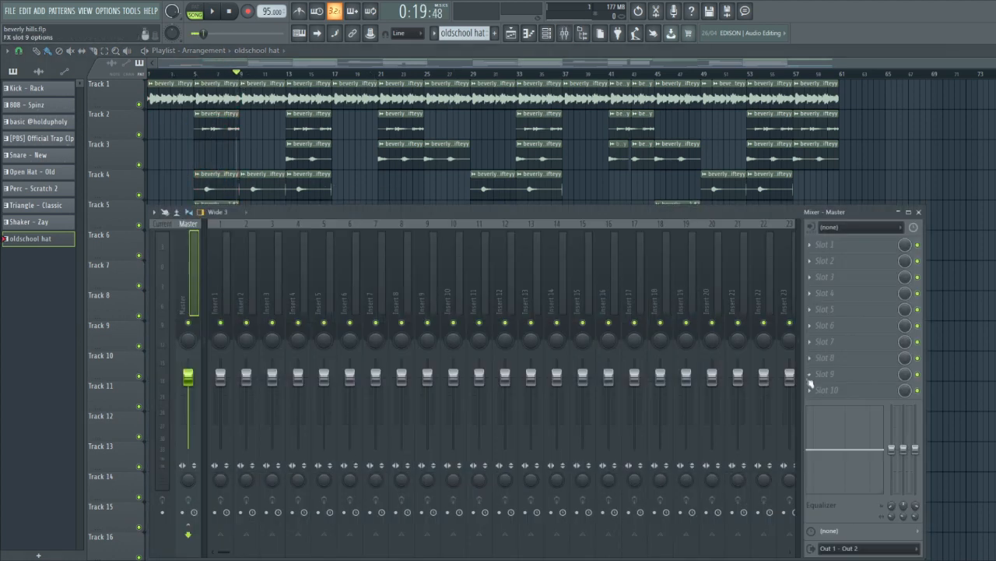
Step: Add Fruity soft clipper to the Master's last slot, then open both parametric EQs and the clipper
{"action": "left_click", "coordinate": [857, 390]}
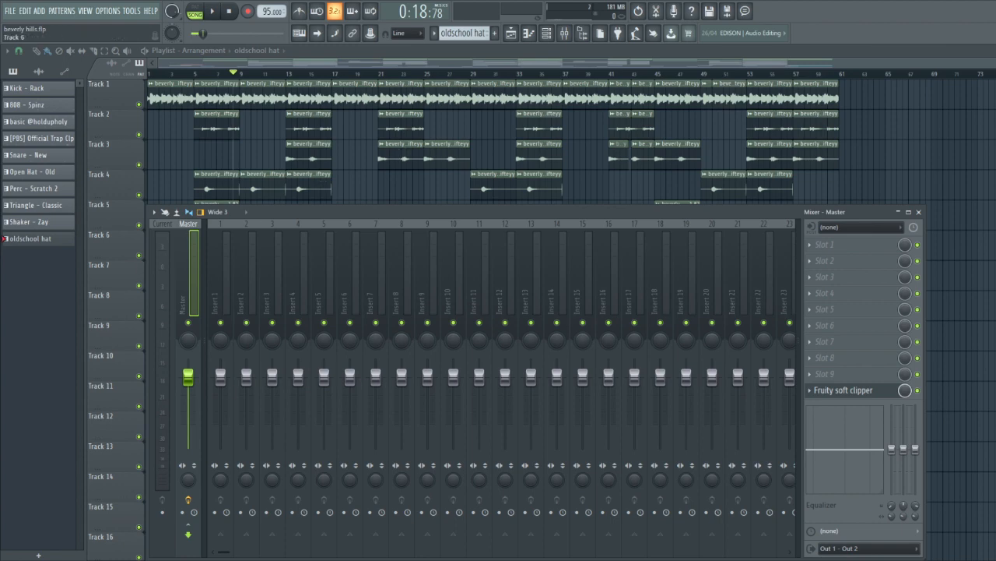
{"action": "left_click", "coordinate": [189, 224]}
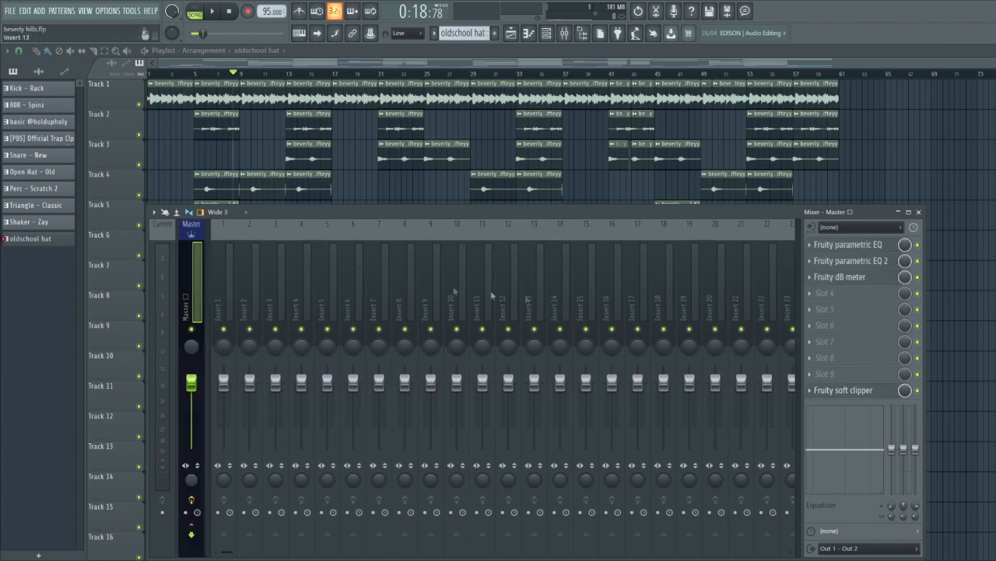
{"action": "left_click", "coordinate": [847, 244]}
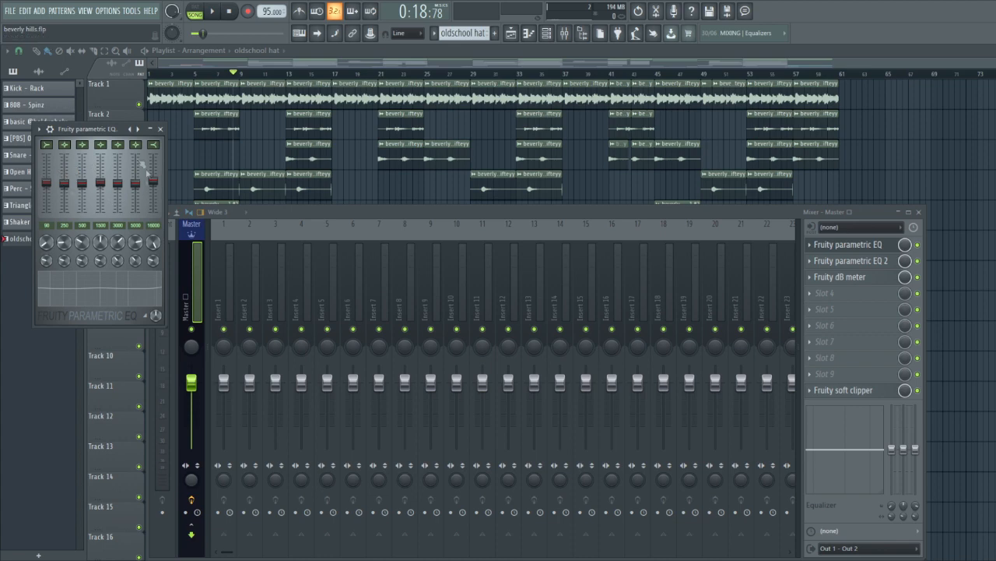
{"action": "left_click", "coordinate": [851, 261]}
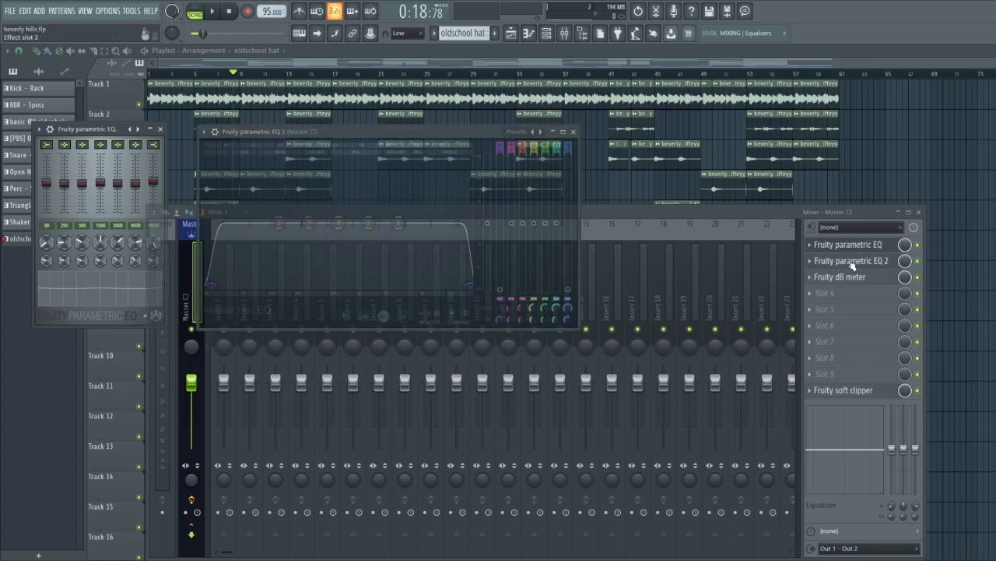
{"action": "left_click", "coordinate": [850, 261]}
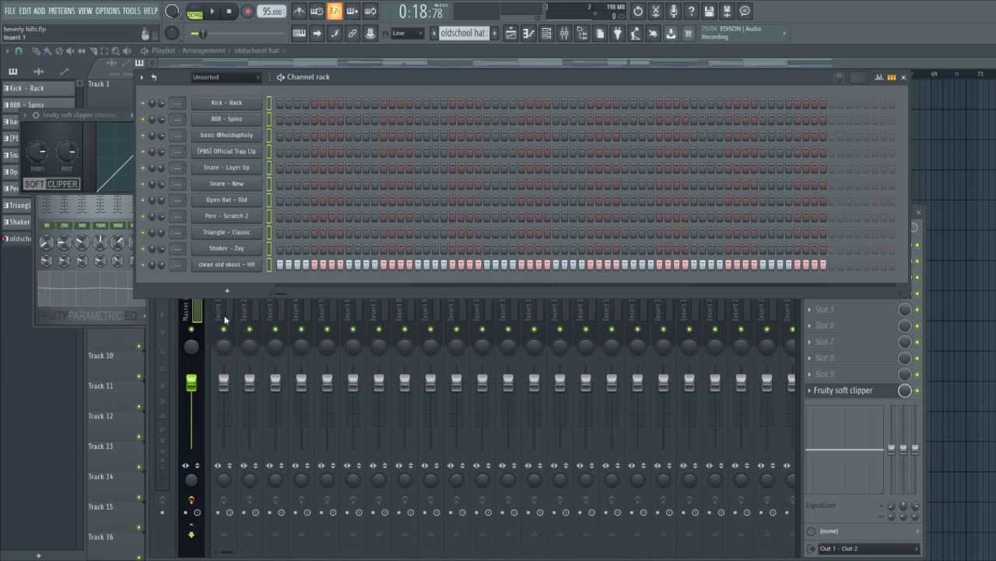
Step: Route the selected drum channels to consecutive mixer inserts starting from Insert 1
{"action": "right_click", "coordinate": [191, 319]}
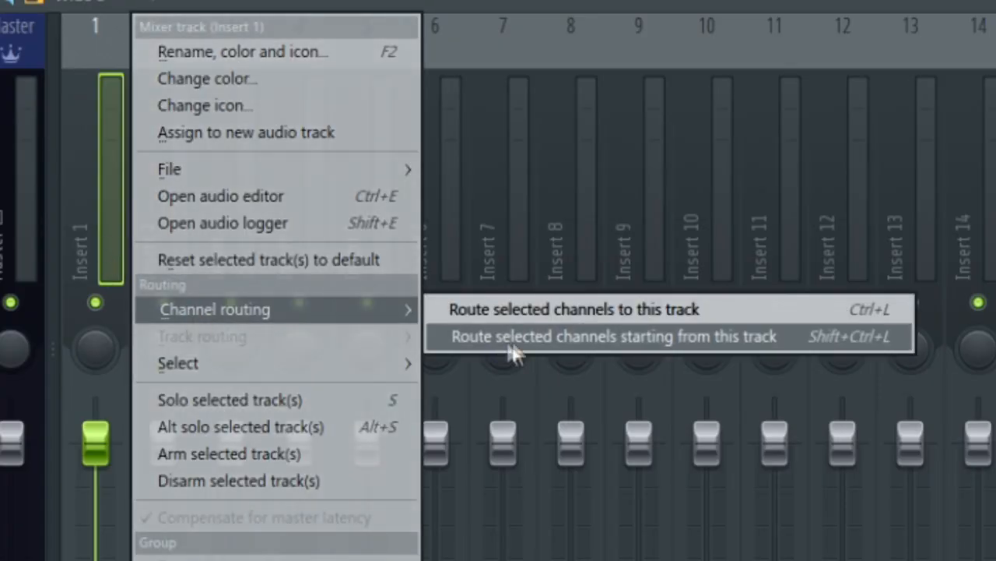
{"action": "left_click", "coordinate": [615, 336]}
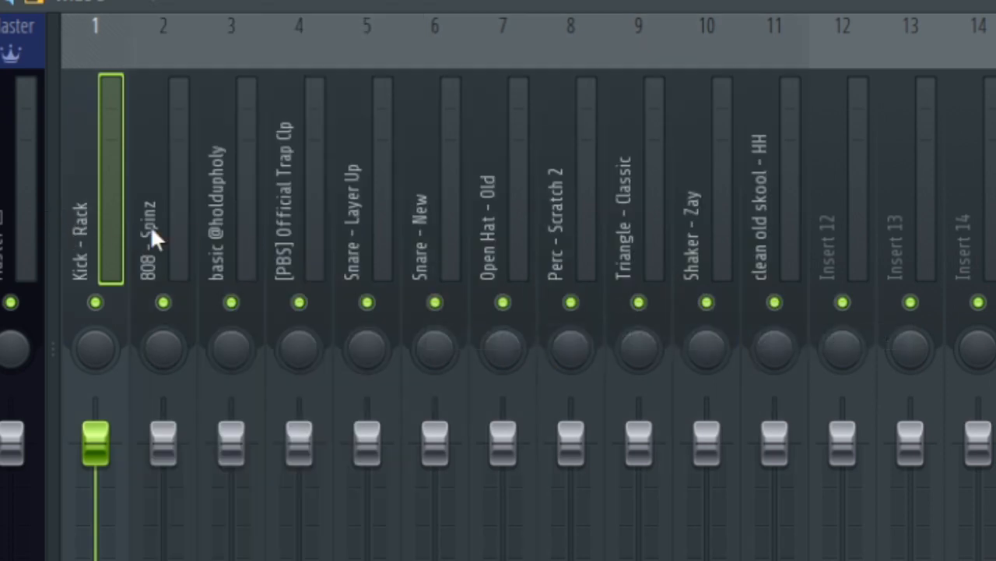
{"action": "mouse_move", "coordinate": [786, 215]}
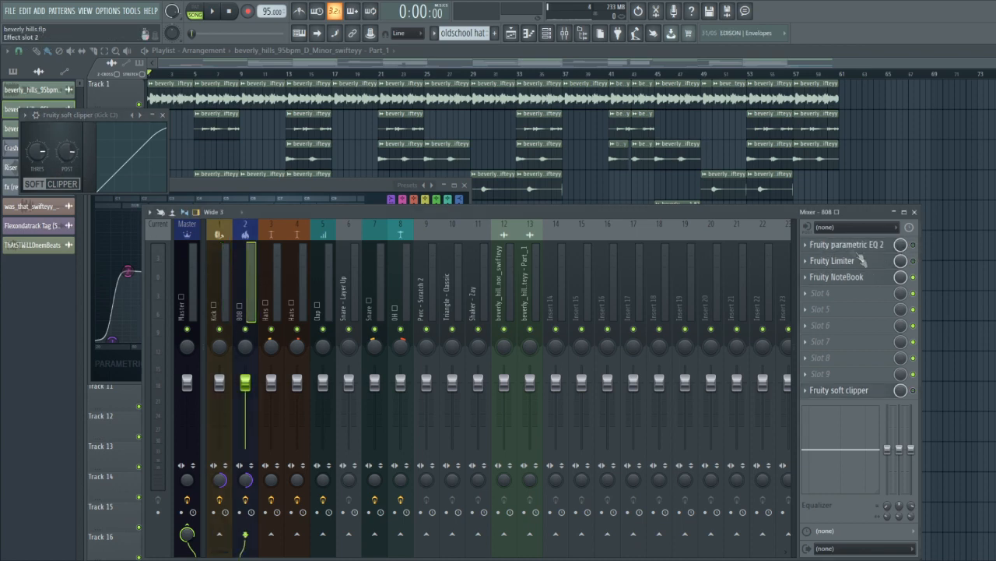
{"action": "mouse_move", "coordinate": [919, 378]}
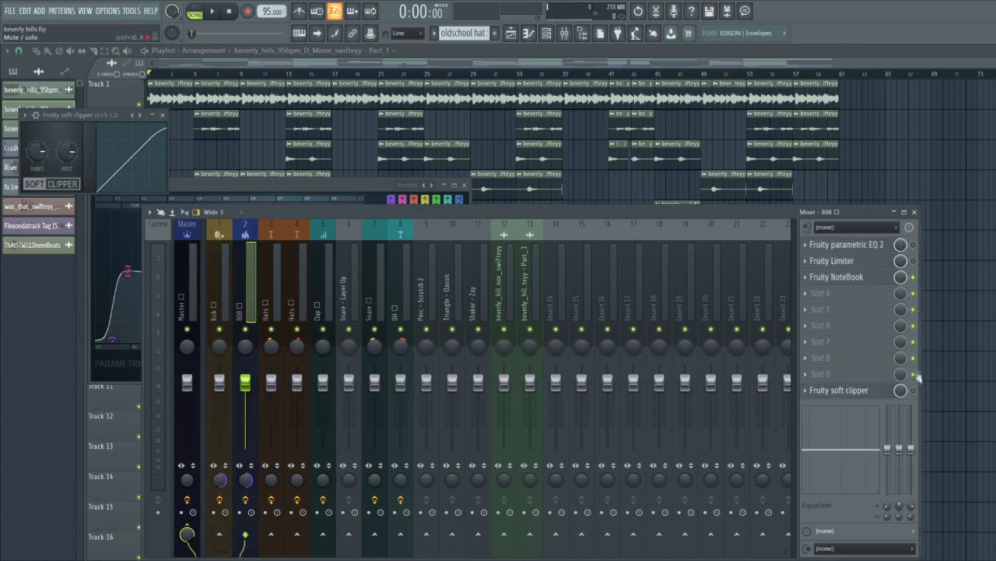
Step: Open the Hats track's Parametric EQ 2 and Reeverb 2
{"action": "left_click", "coordinate": [837, 276]}
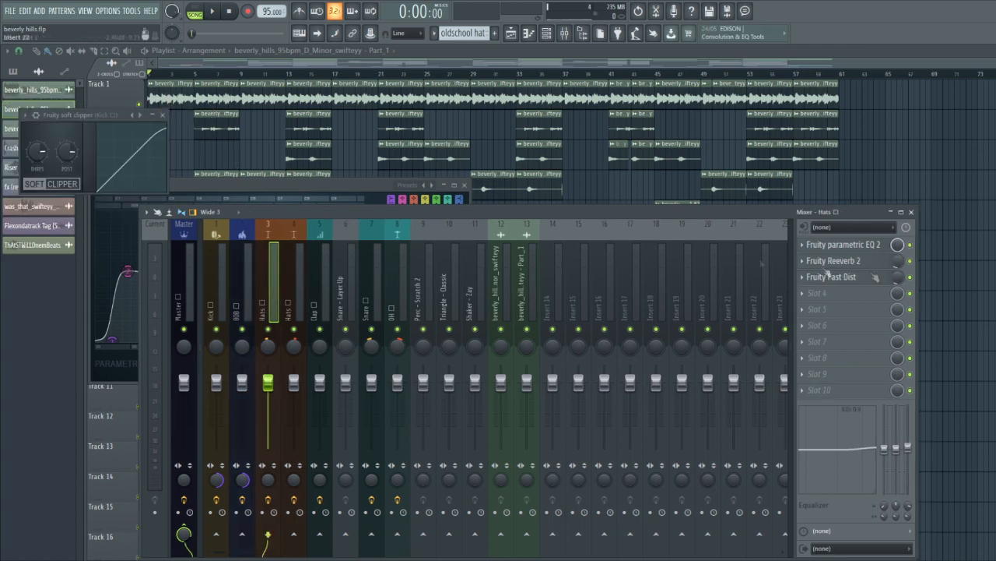
{"action": "left_click", "coordinate": [843, 244]}
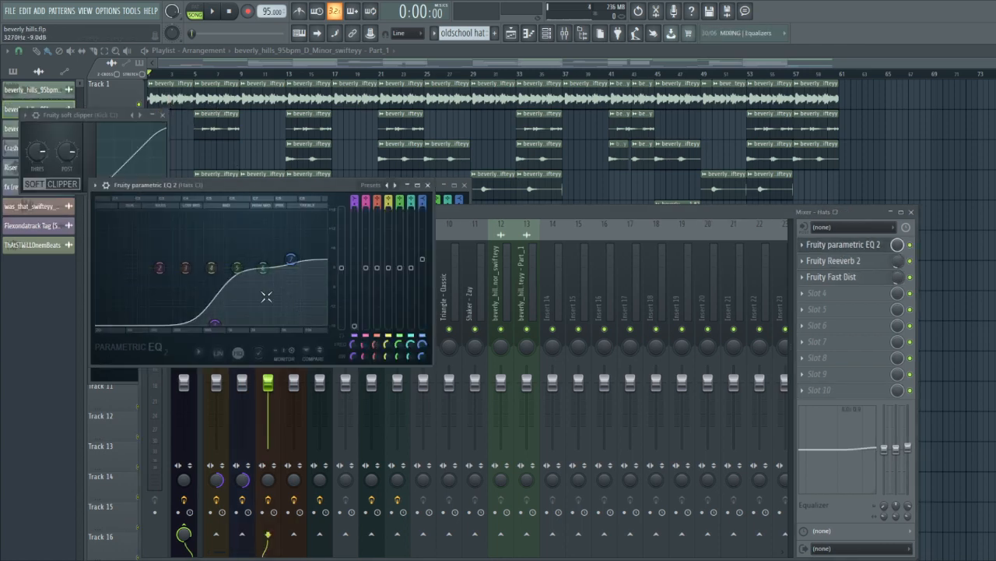
{"action": "left_click", "coordinate": [834, 260]}
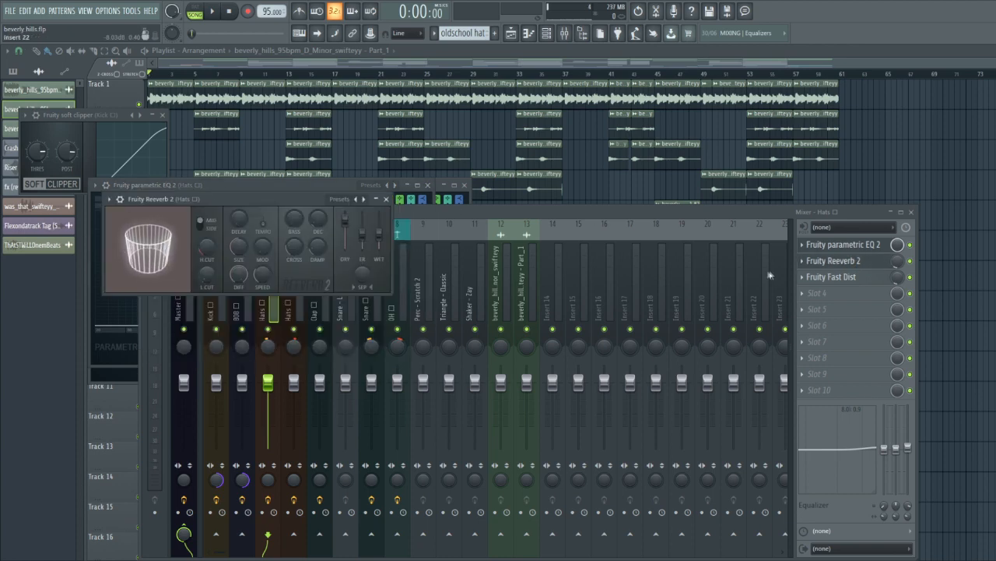
Step: Lower an upper-mid band slightly on the Clap track's EQ and open its reverb
{"action": "left_click", "coordinate": [832, 276]}
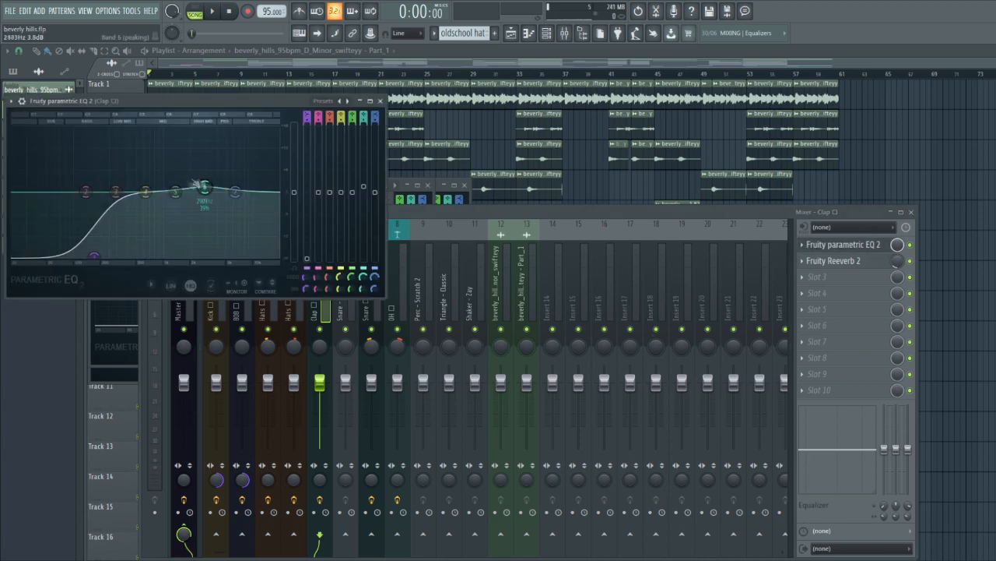
{"action": "left_click_drag", "start_coordinate": [204, 187], "coordinate": [226, 189]}
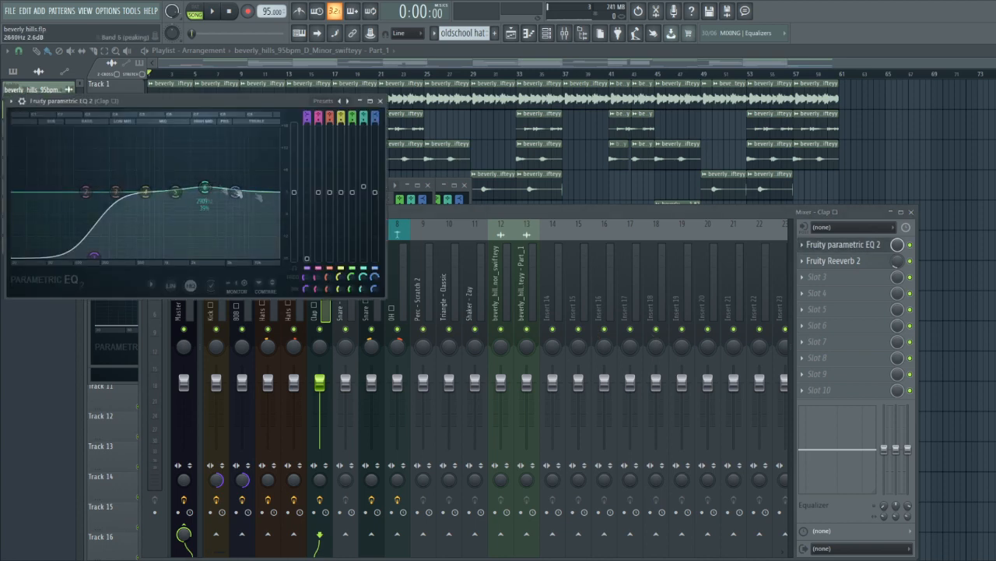
{"action": "left_click", "coordinate": [833, 260]}
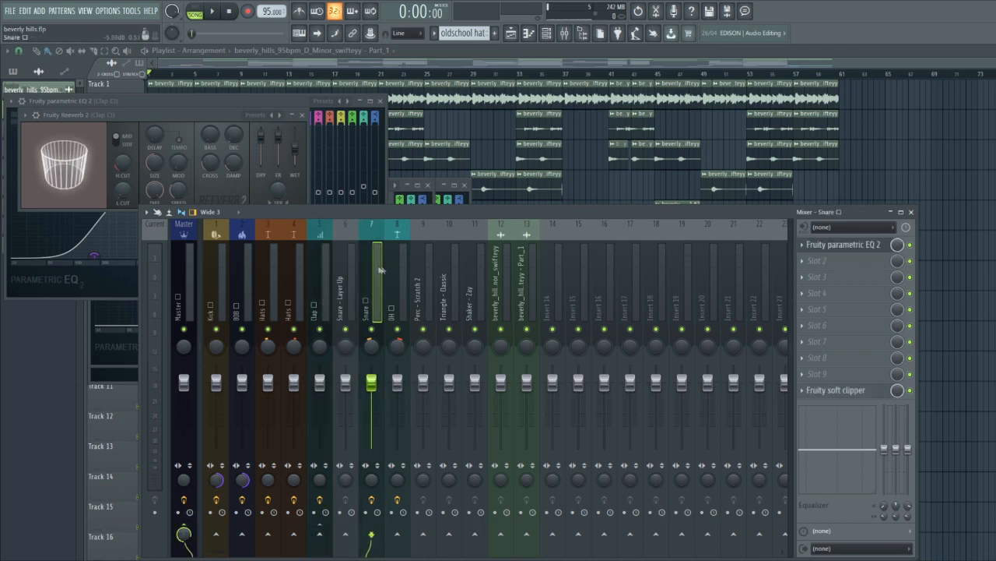
Step: Check the Snare soft clipper, then open and nudge the OH track's Fruity Parametric EQ 2
{"action": "left_click", "coordinate": [843, 244]}
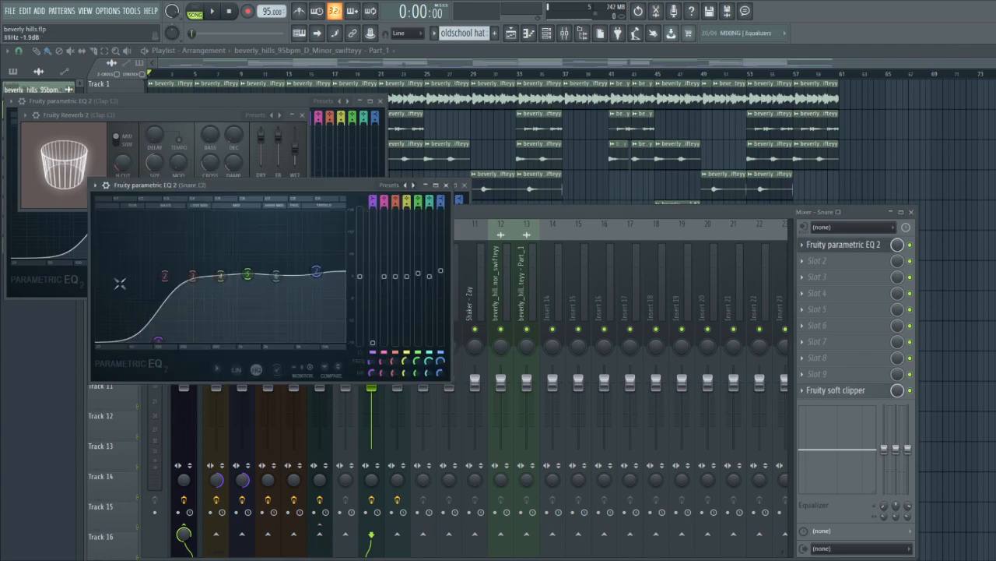
{"action": "left_click", "coordinate": [837, 390]}
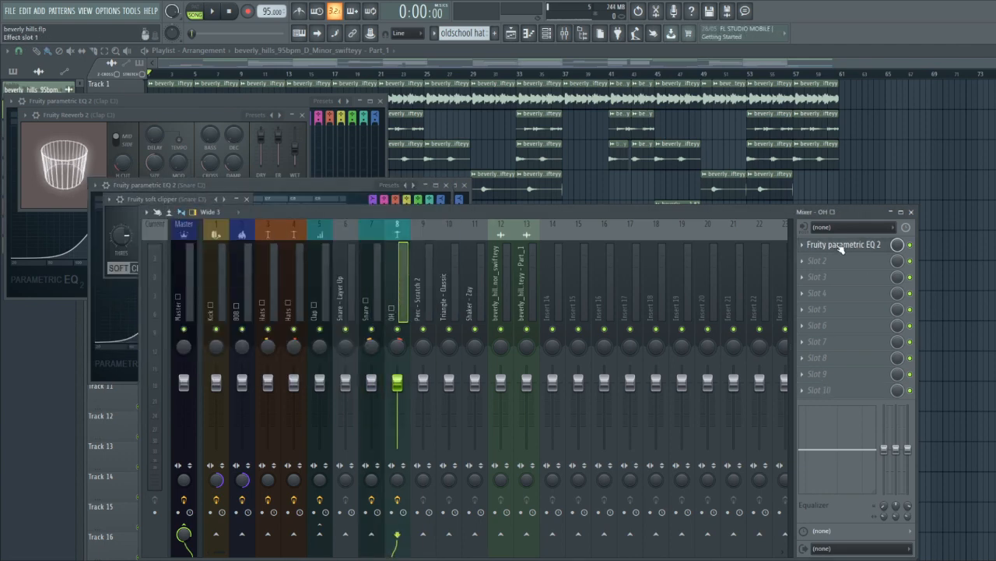
{"action": "left_click", "coordinate": [844, 243]}
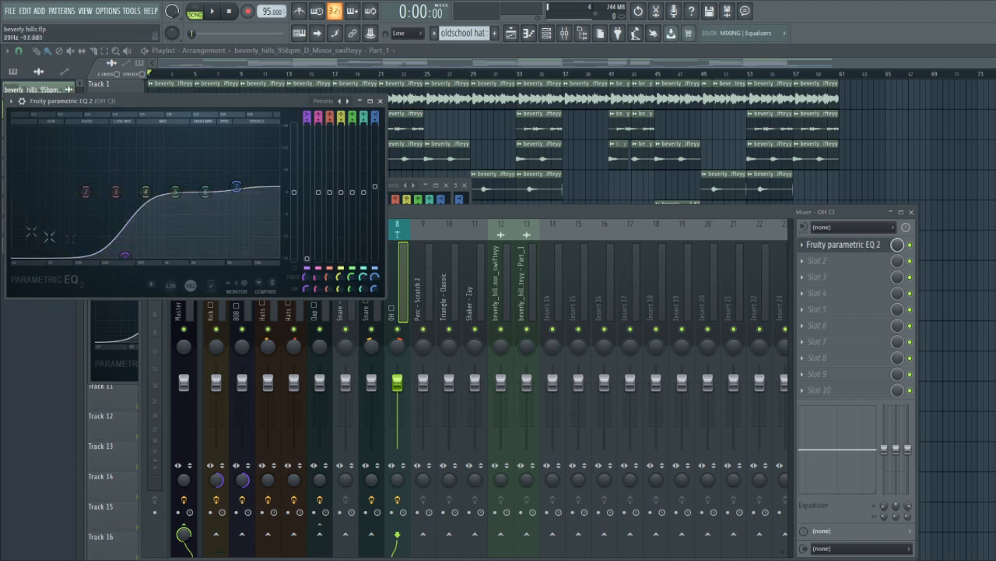
{"action": "left_click_drag", "start_coordinate": [236, 187], "coordinate": [236, 185]}
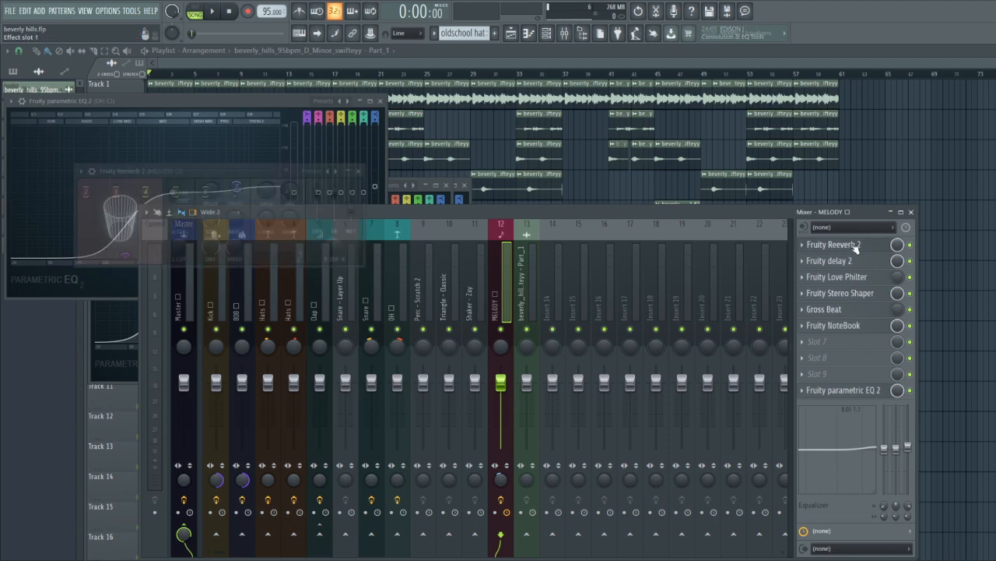
Step: Inspect the MELODY insert's Fruity Delay 2 and Fruity Stereo Shaper, then close the plugin windows
{"action": "left_click", "coordinate": [829, 260]}
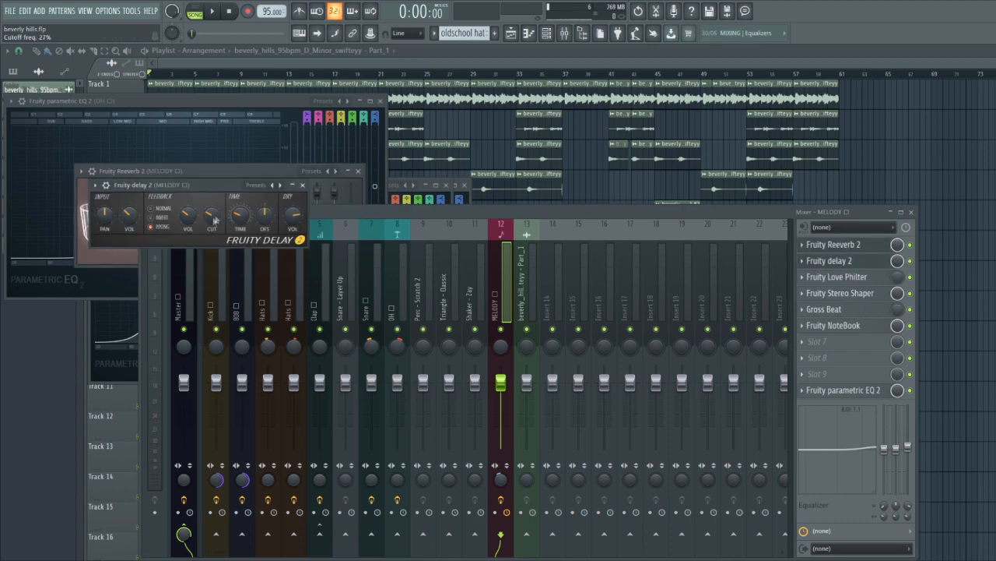
{"action": "left_click", "coordinate": [837, 276]}
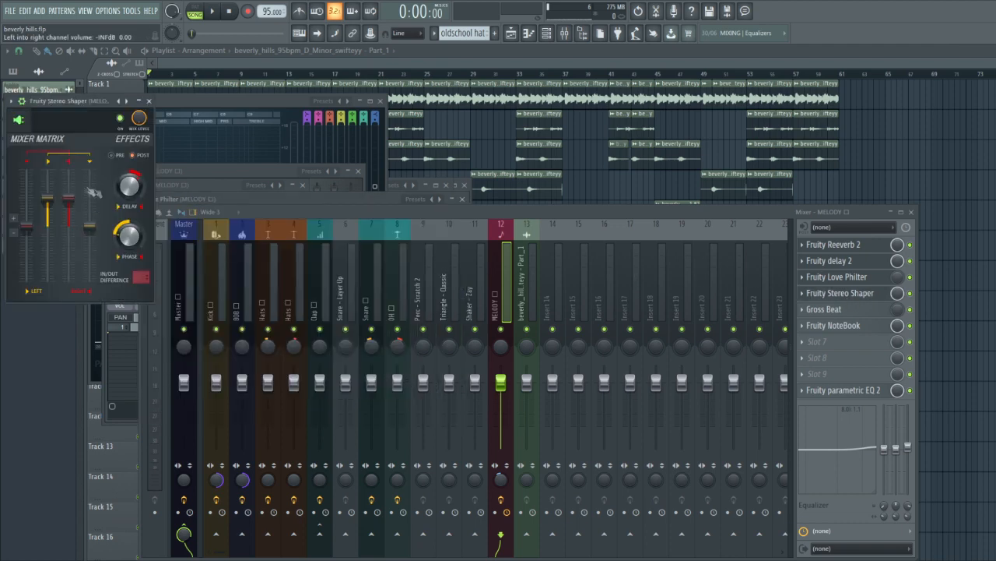
{"action": "left_click", "coordinate": [824, 308]}
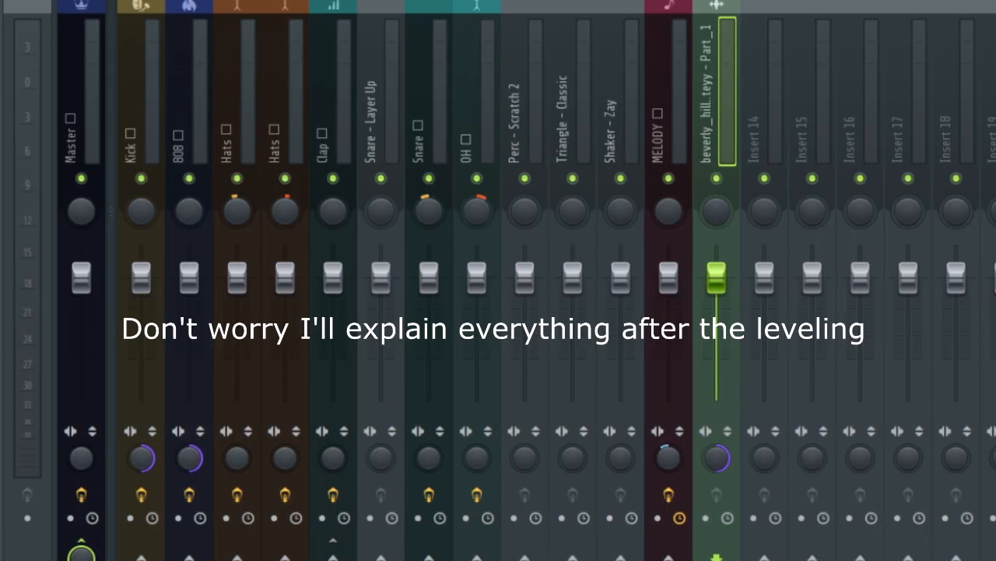
Step: Pull track faders below unity, Hats about -3.4 and Perc - Scratch 2 about -4.8, then close the Mixer
{"action": "left_click_drag", "start_coordinate": [188, 296], "coordinate": [188, 273]}
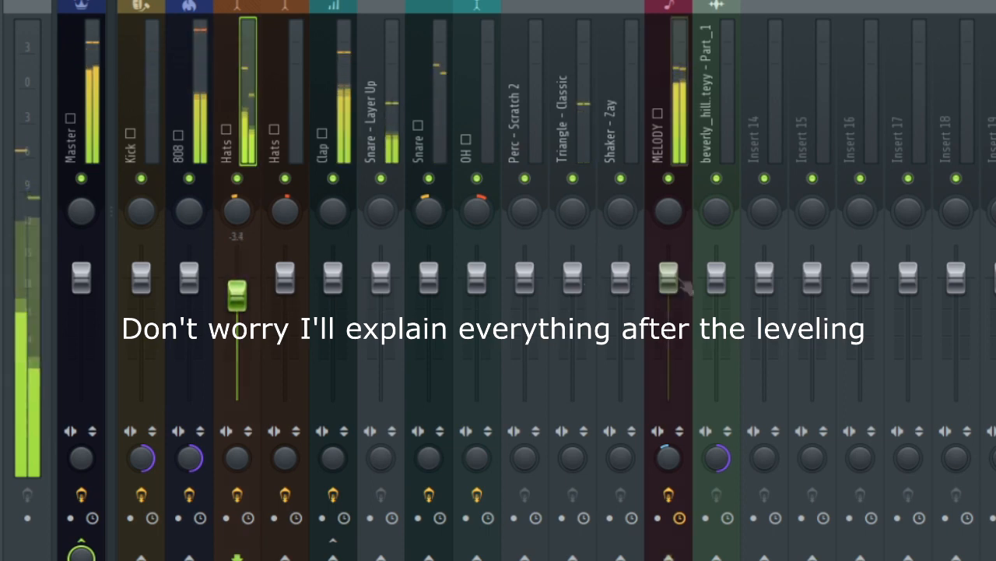
{"action": "left_click_drag", "start_coordinate": [668, 278], "coordinate": [668, 300]}
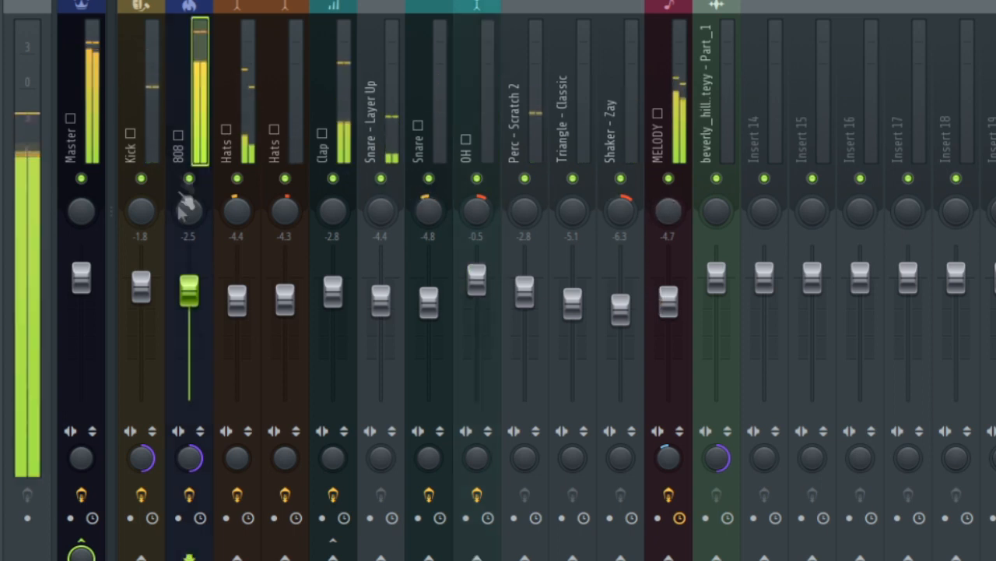
{"action": "left_click_drag", "start_coordinate": [191, 292], "coordinate": [191, 300]}
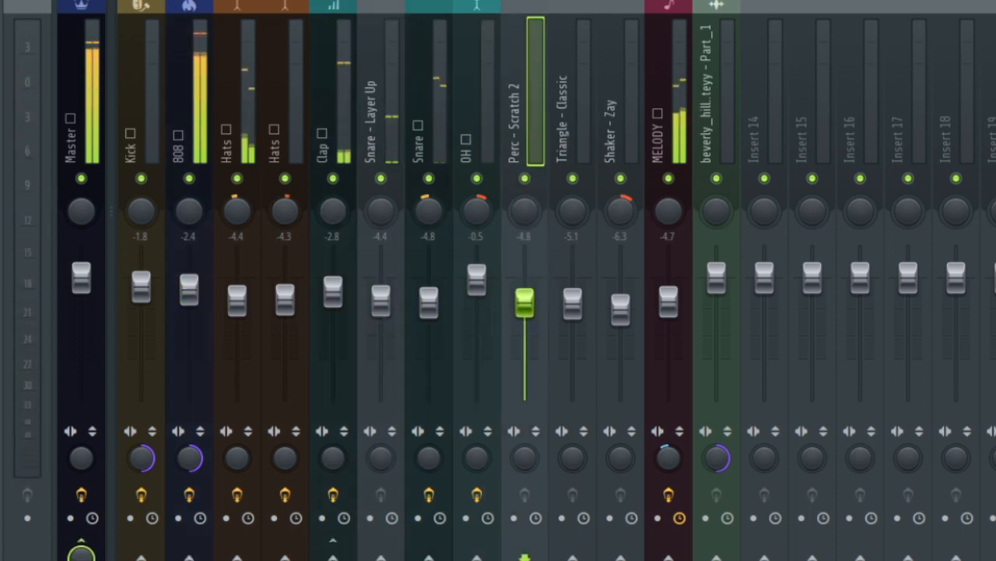
{"action": "left_click", "coordinate": [620, 101]}
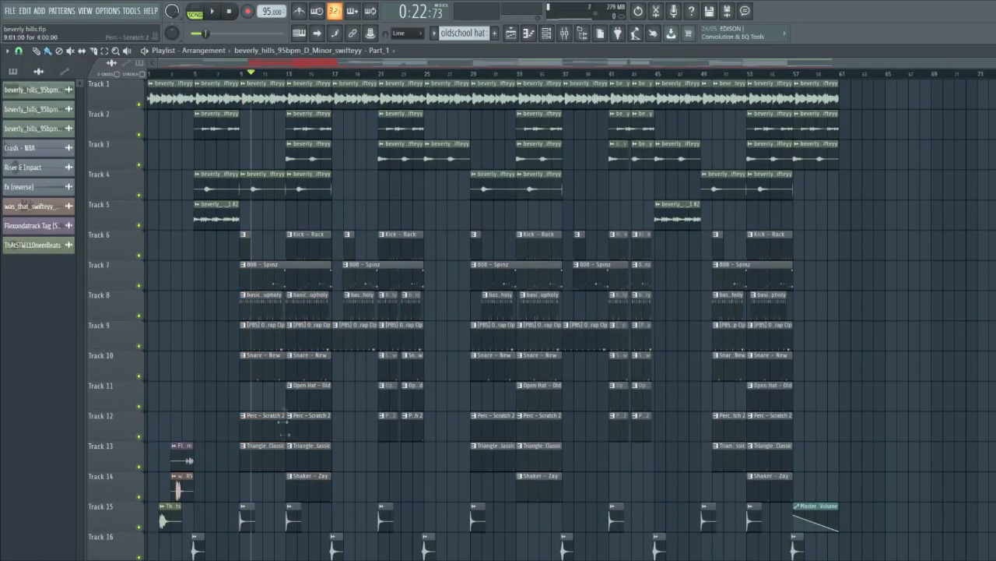
Step: Reopen the Mixer to inspect the Clap and OH effect chains, then open the 808 - Spinz settings
{"action": "left_click", "coordinate": [564, 33]}
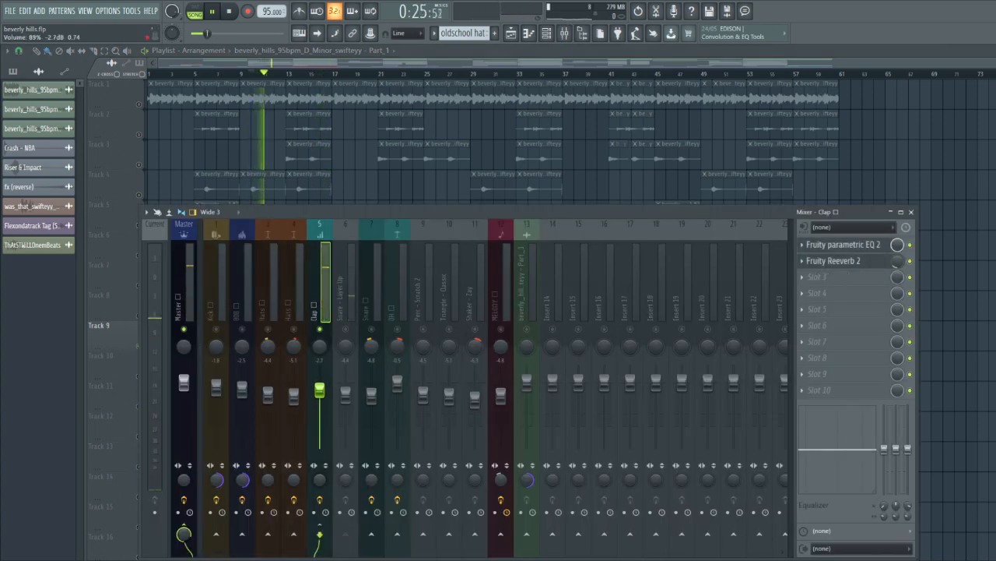
{"action": "left_click", "coordinate": [344, 288]}
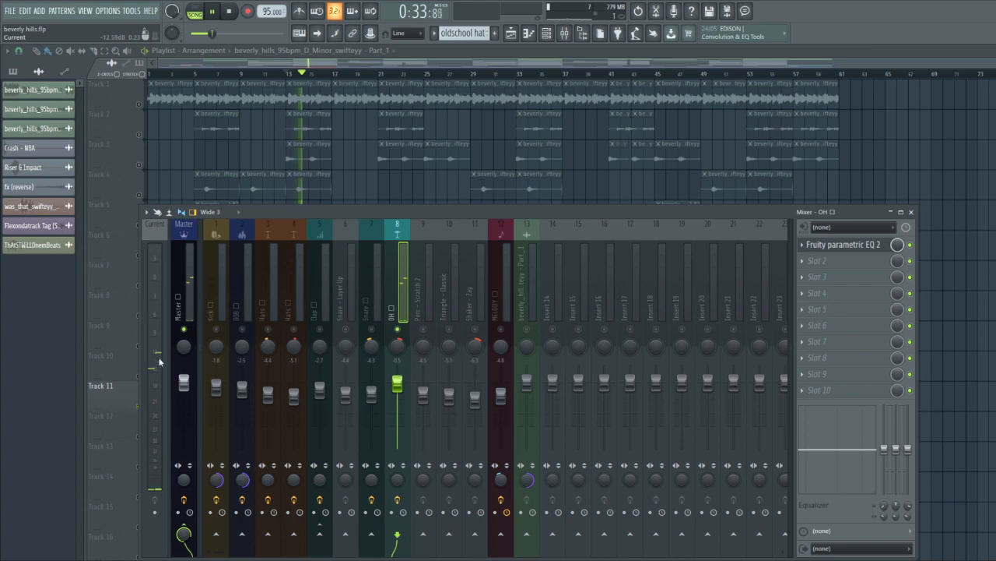
{"action": "left_click", "coordinate": [448, 288]}
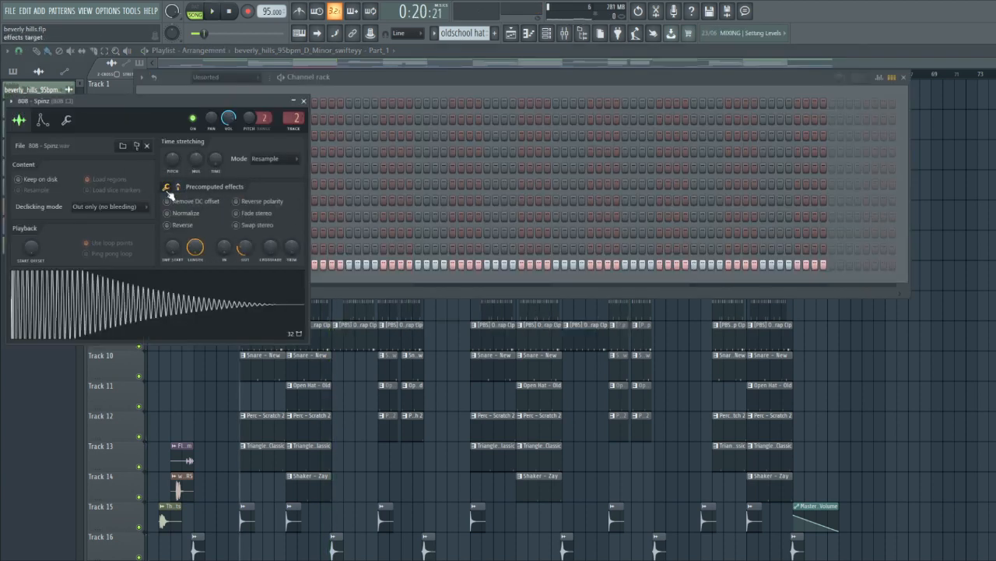
Step: Reveal the 808 - Spinz precomputed effects knobs and bring the Channel Rack to the front
{"action": "left_click", "coordinate": [245, 247]}
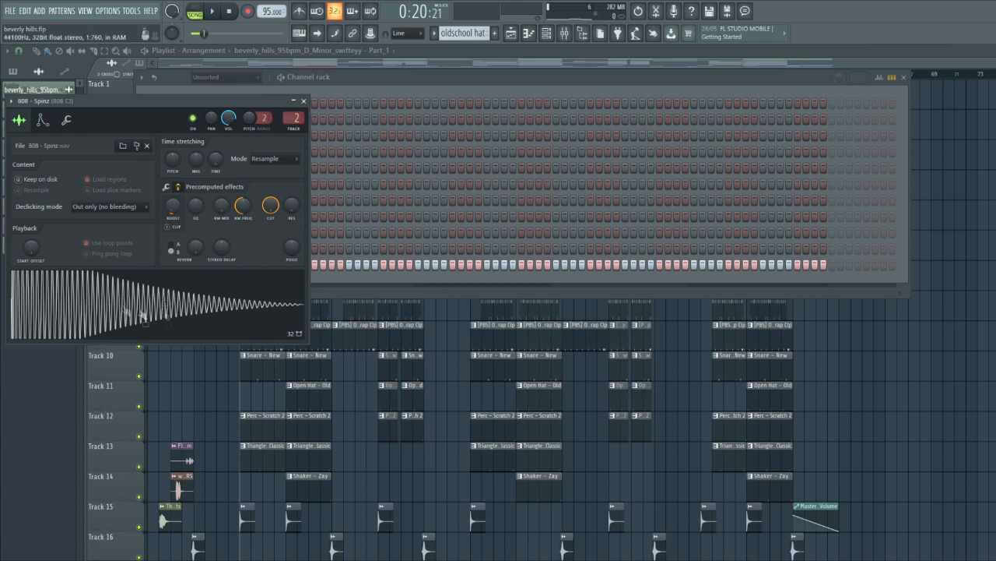
{"action": "left_click", "coordinate": [300, 100]}
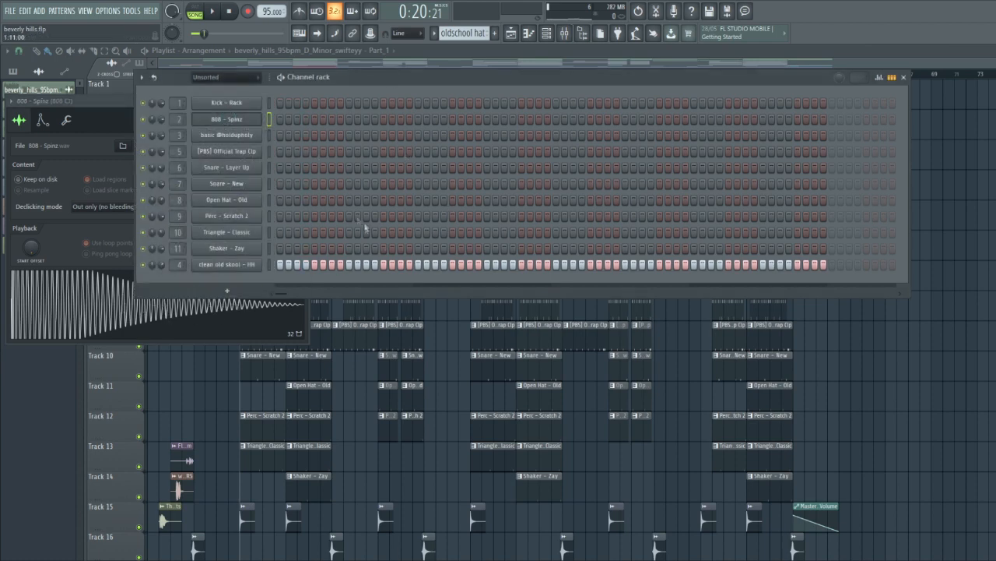